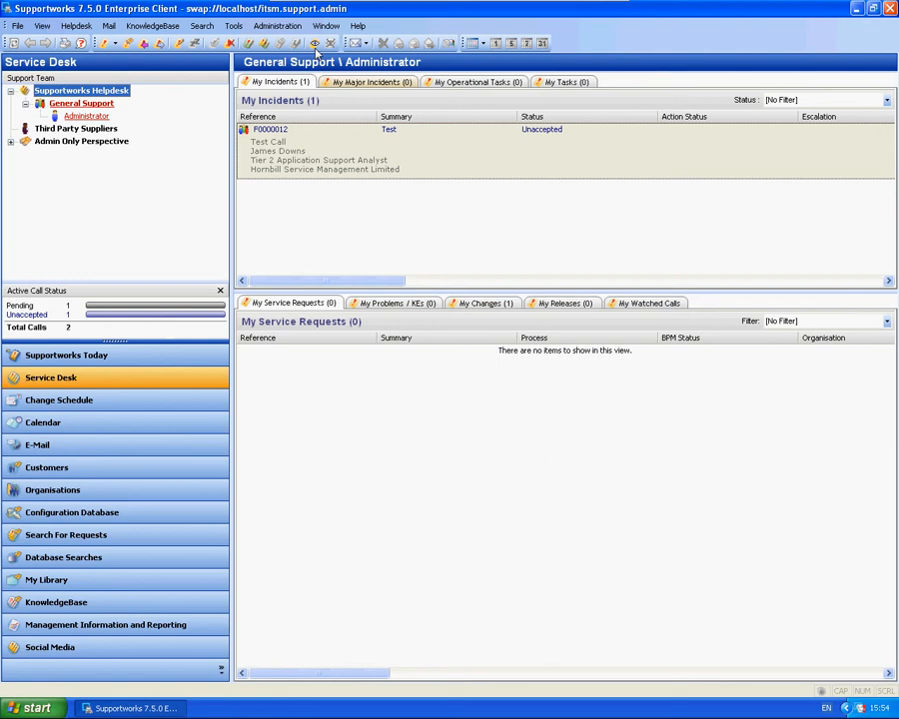
Check the client's About version info, then launch Supportworks Server Configuration from the Start menu.
click(355, 24)
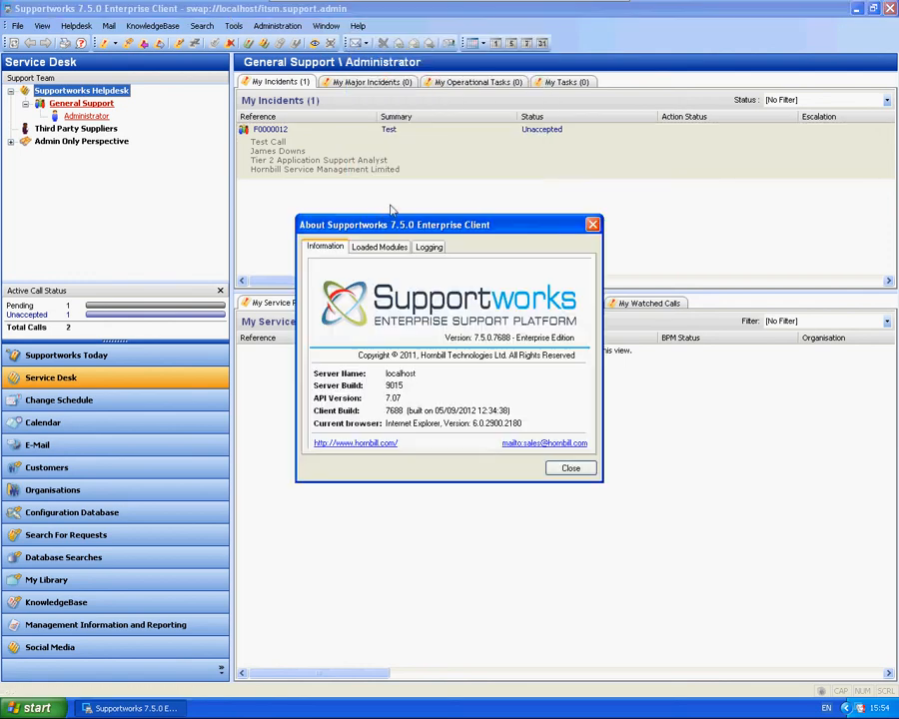
click(571, 467)
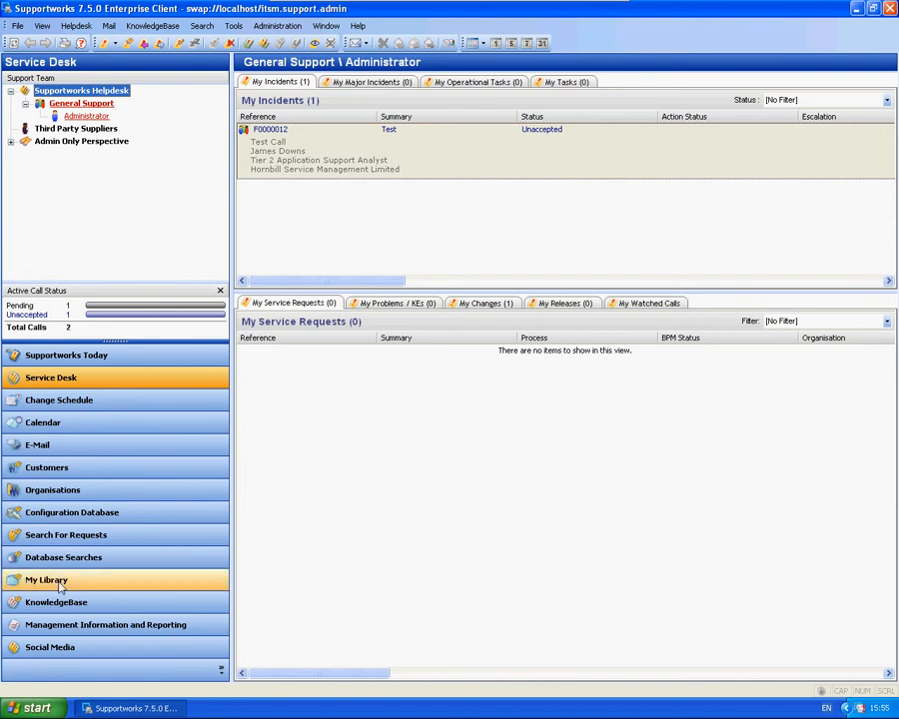
click(35, 707)
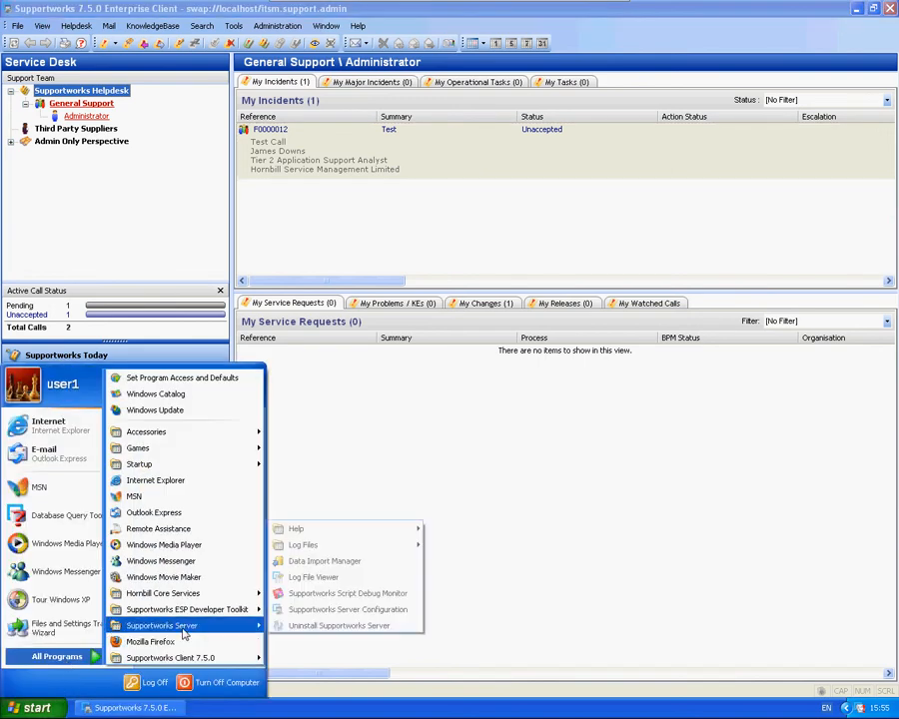
click(347, 609)
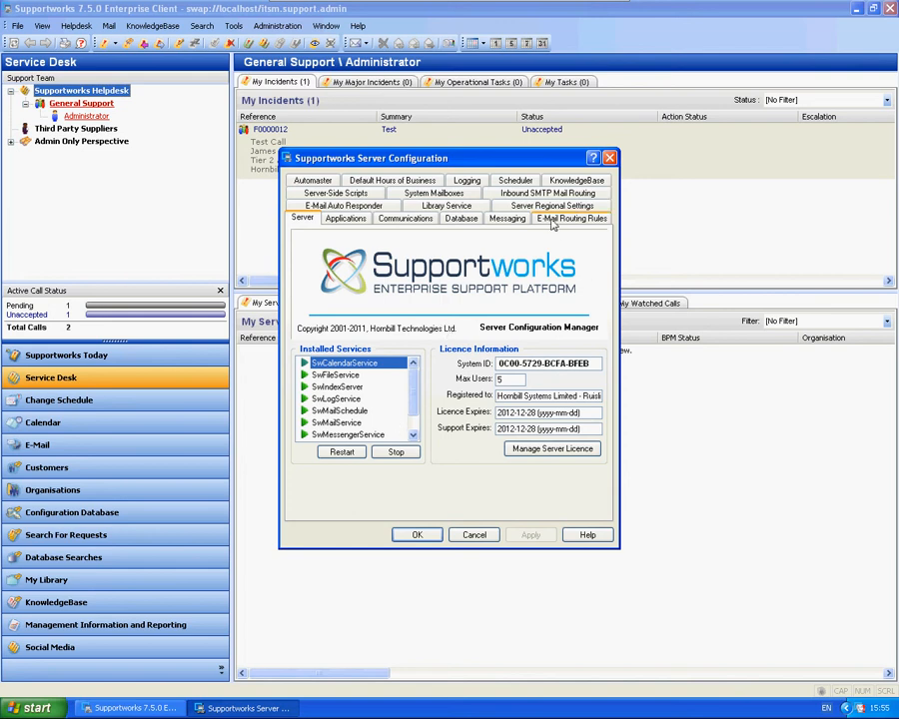
Review the subject LIKE '%' e-mail routing rule's Auto Responder criteria and confirm it unchanged.
click(571, 218)
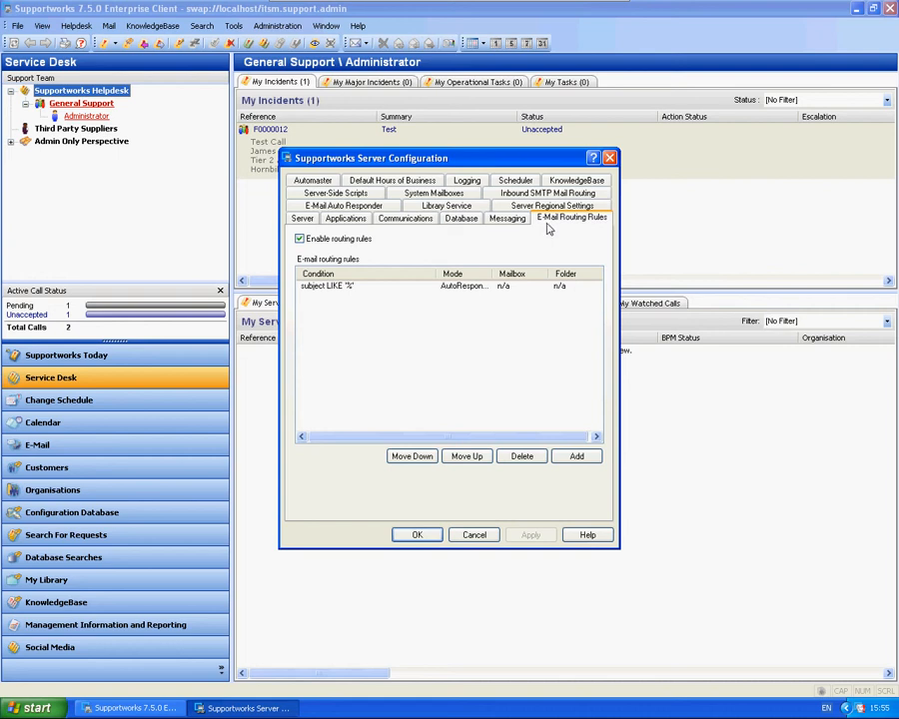
click(327, 285)
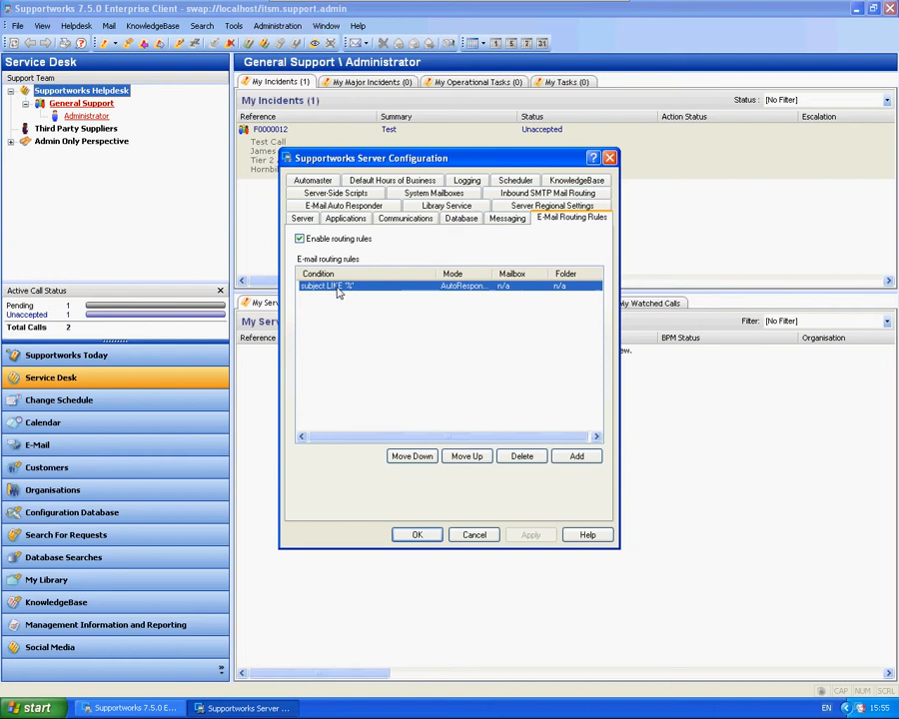
double_click(323, 285)
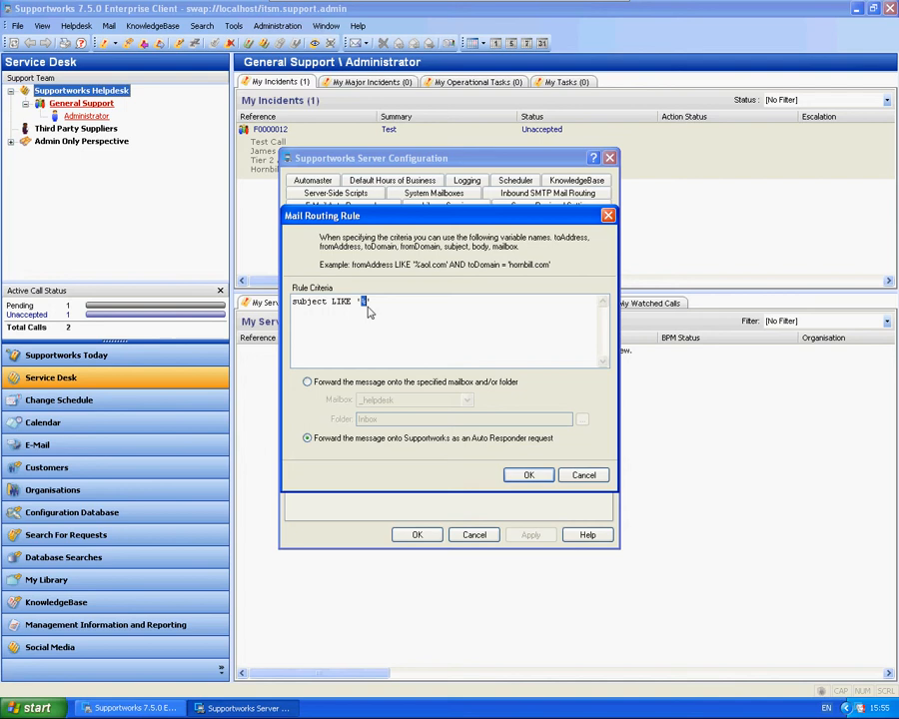
text(%')
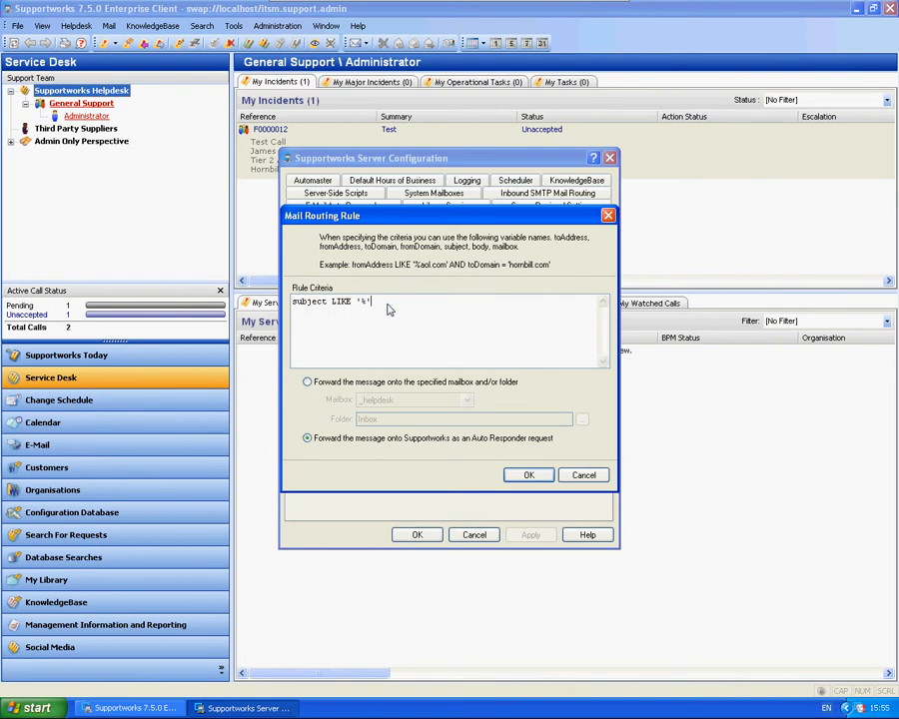
mouse_move(377, 396)
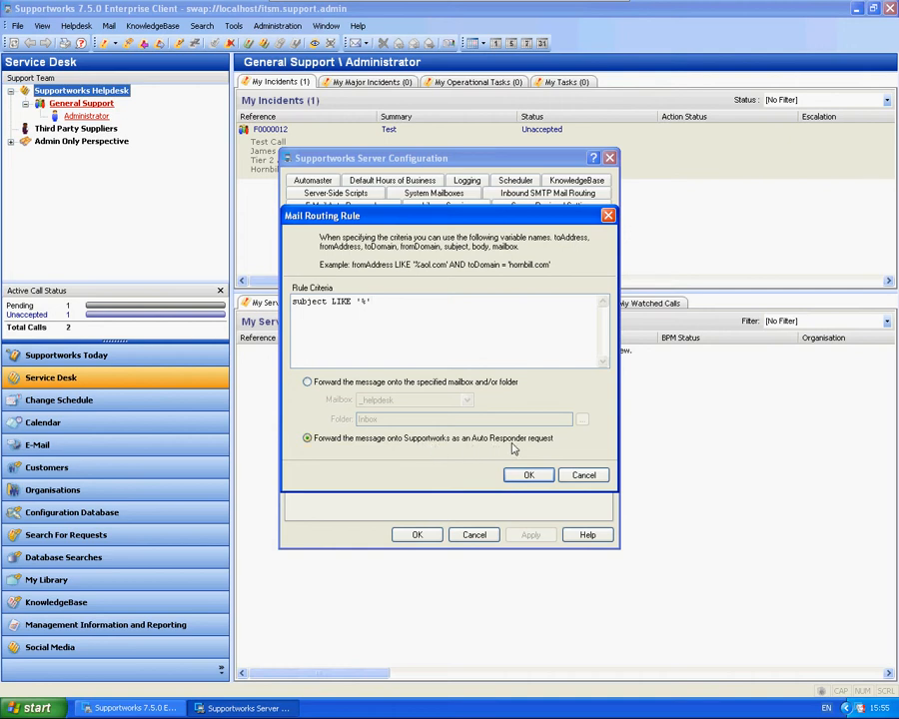
click(527, 475)
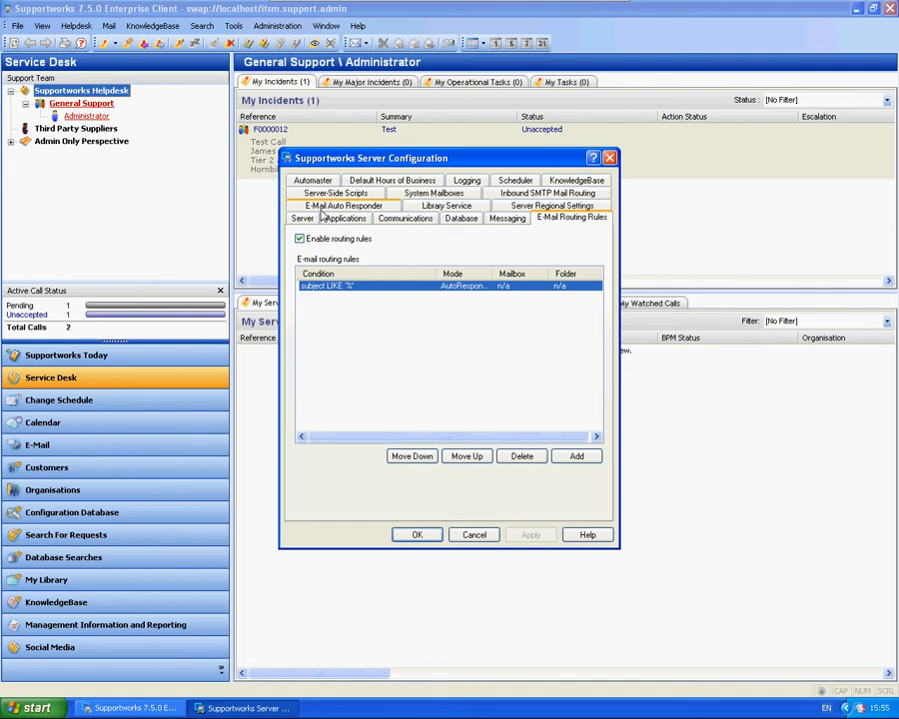
Select the Update Call rule in the E-Mail Auto Responder rules list.
click(344, 217)
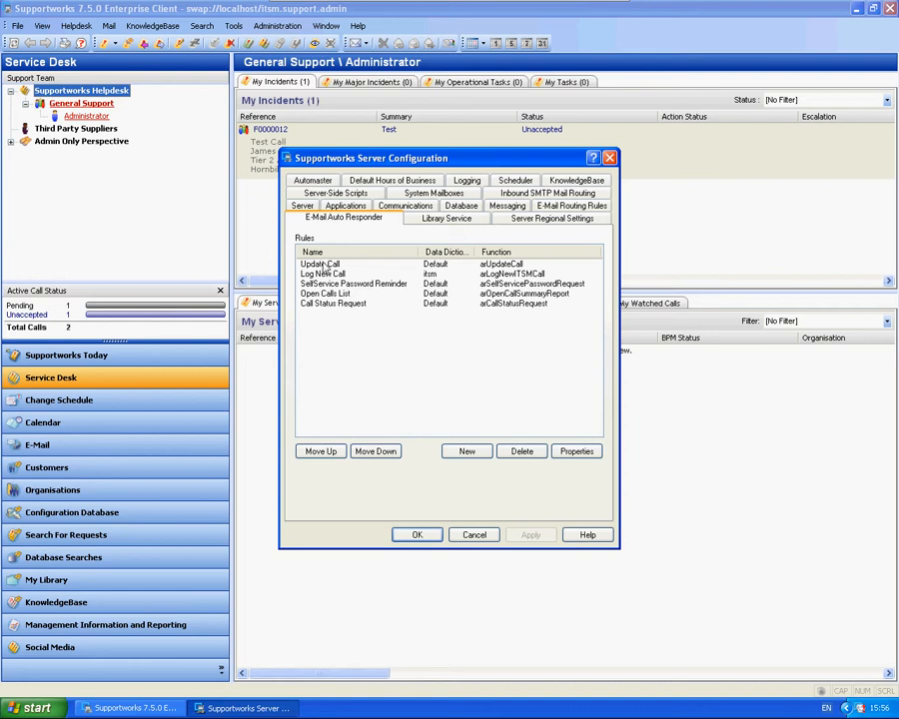
click(319, 264)
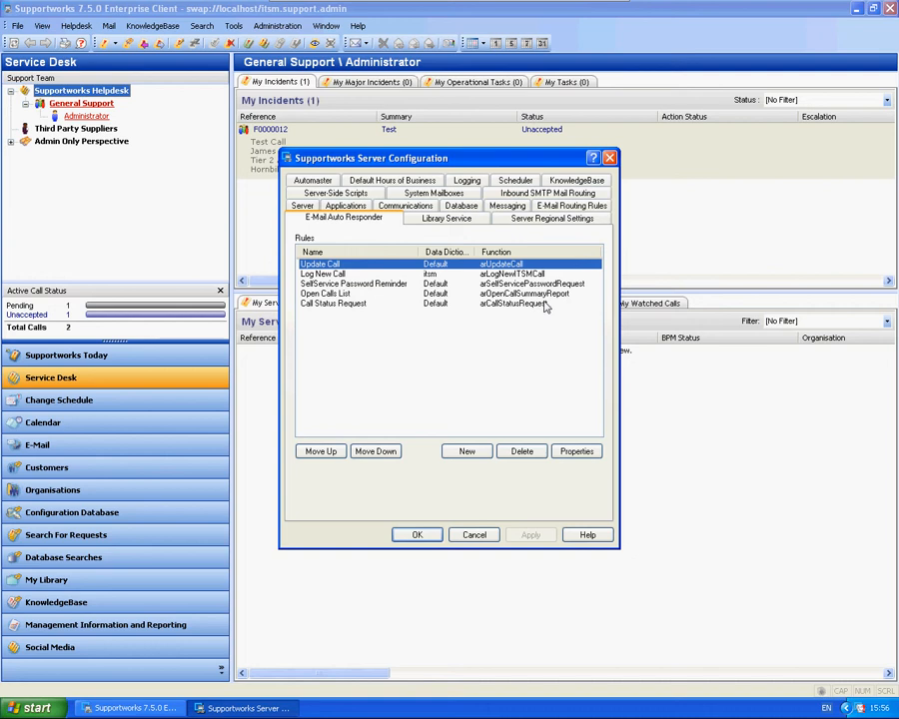
mouse_move(352, 270)
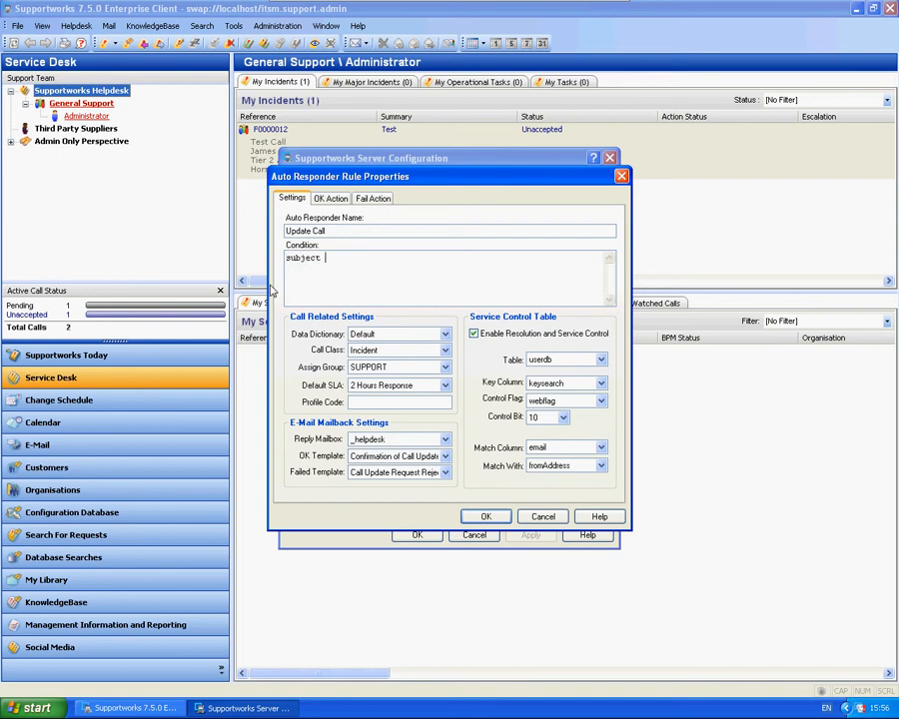
Set the Update Call rule condition to subject LIKE '%F00%', check its data dictionary, and save it.
text(LIKE)
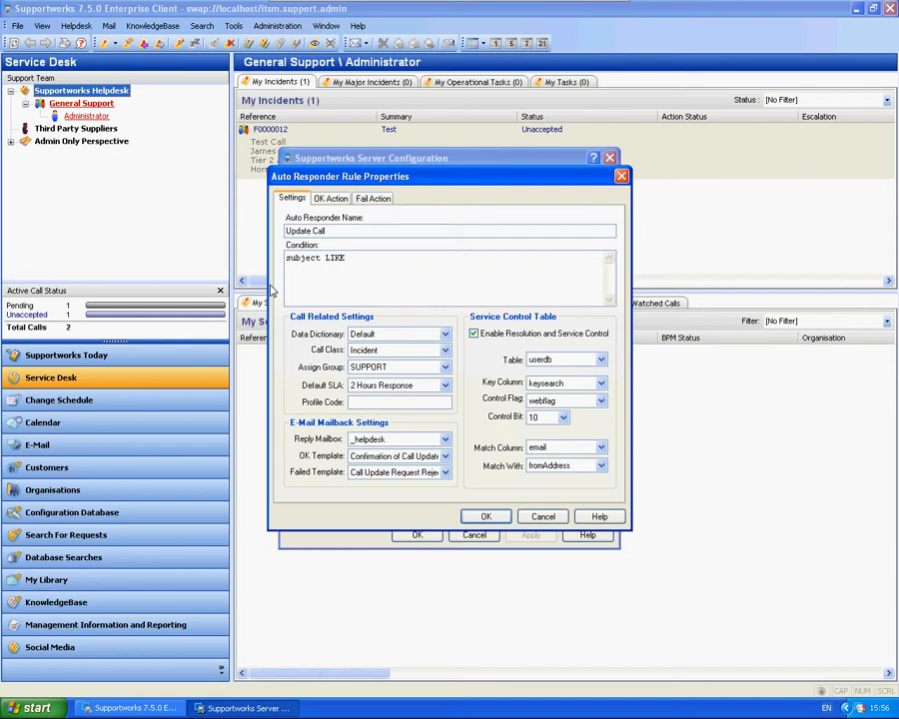
text(')
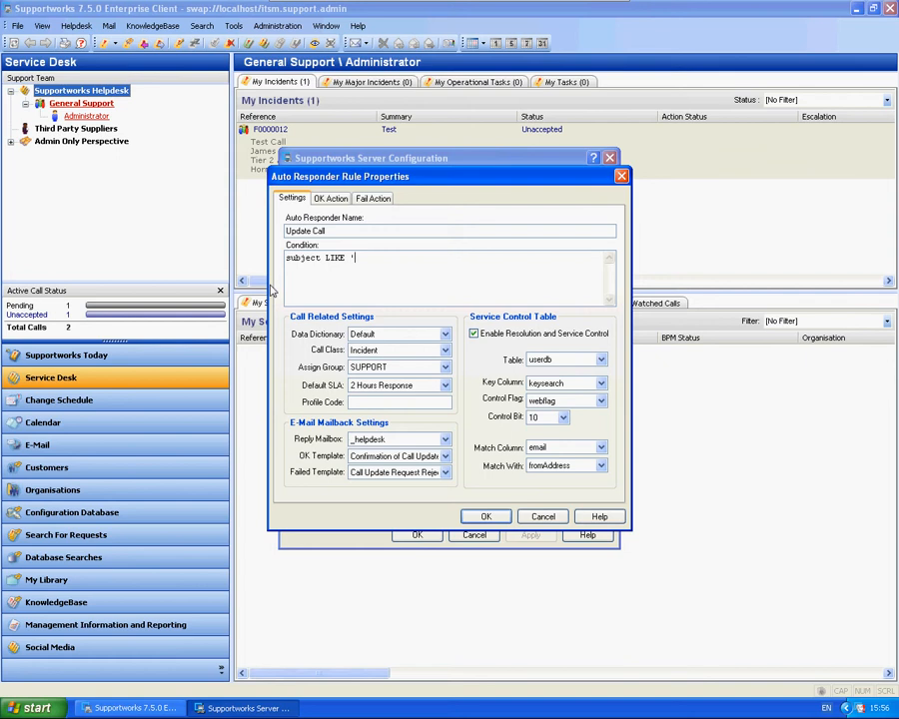
text(%)
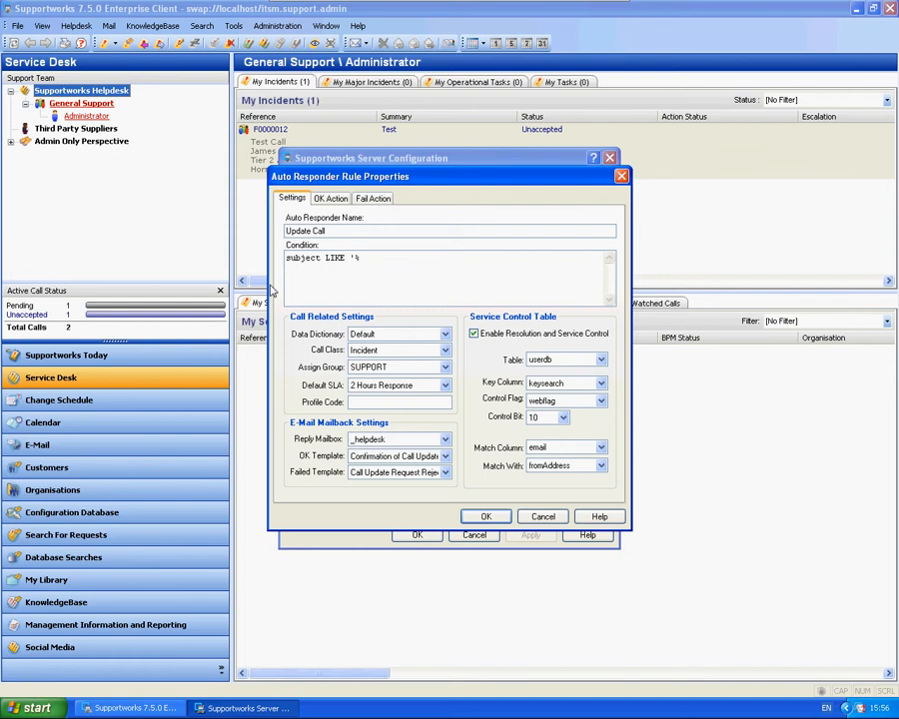
text(F0)
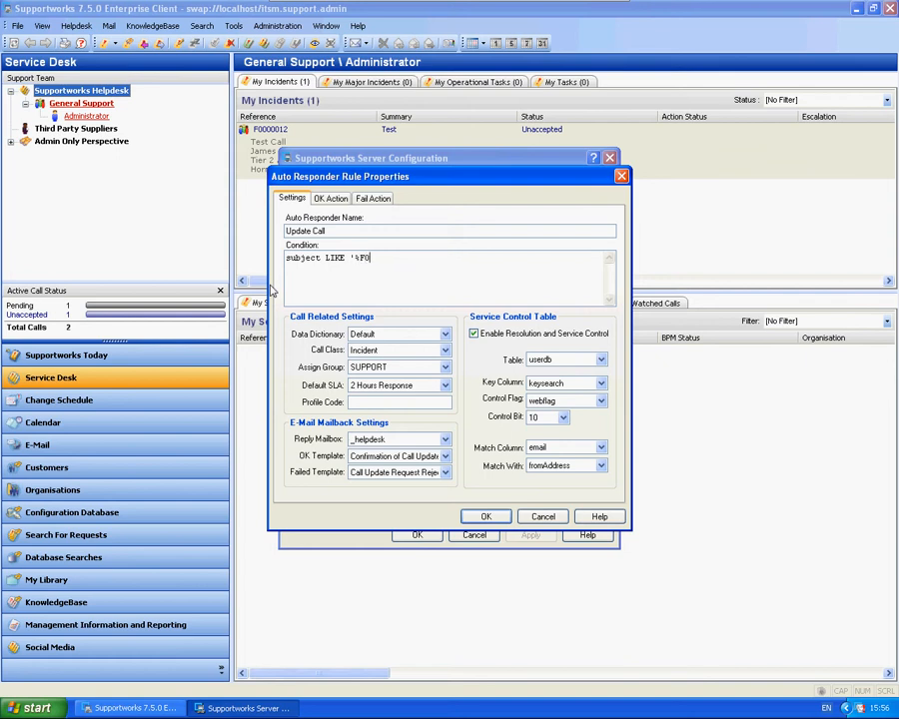
text(0%')
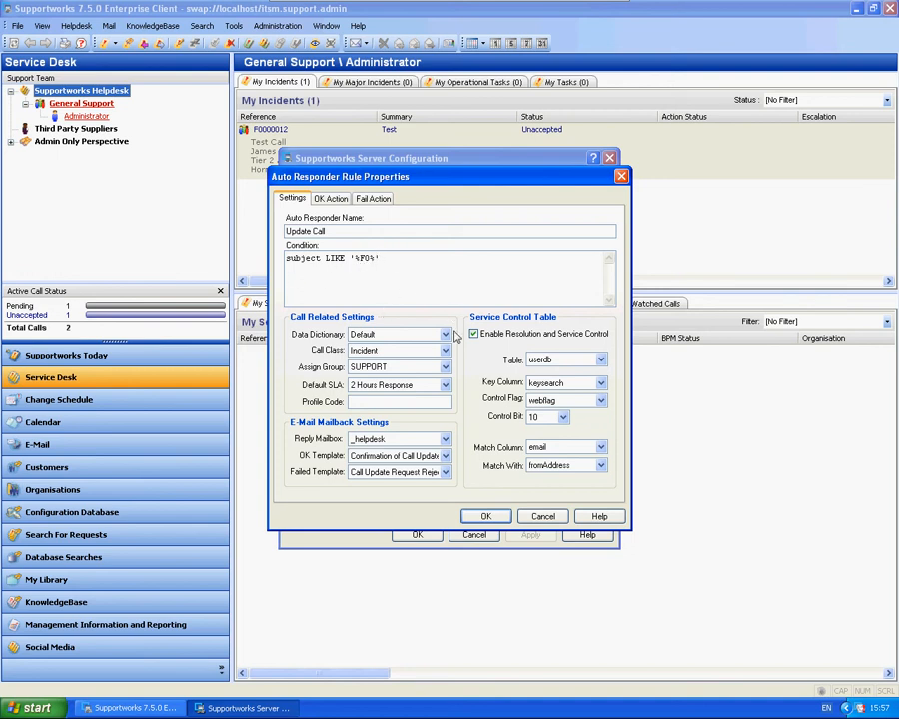
click(444, 349)
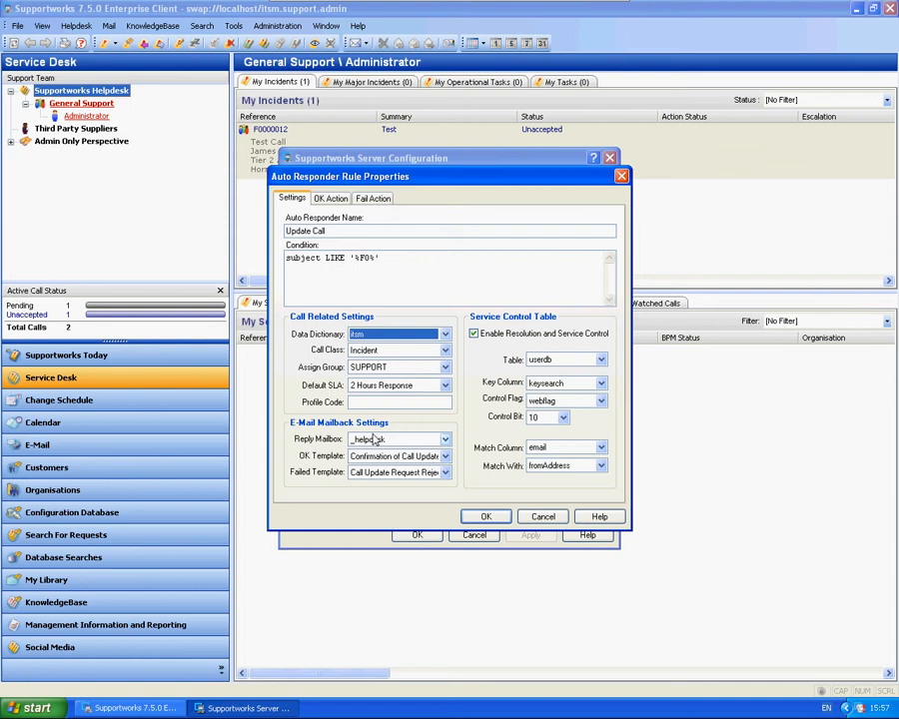
mouse_move(431, 424)
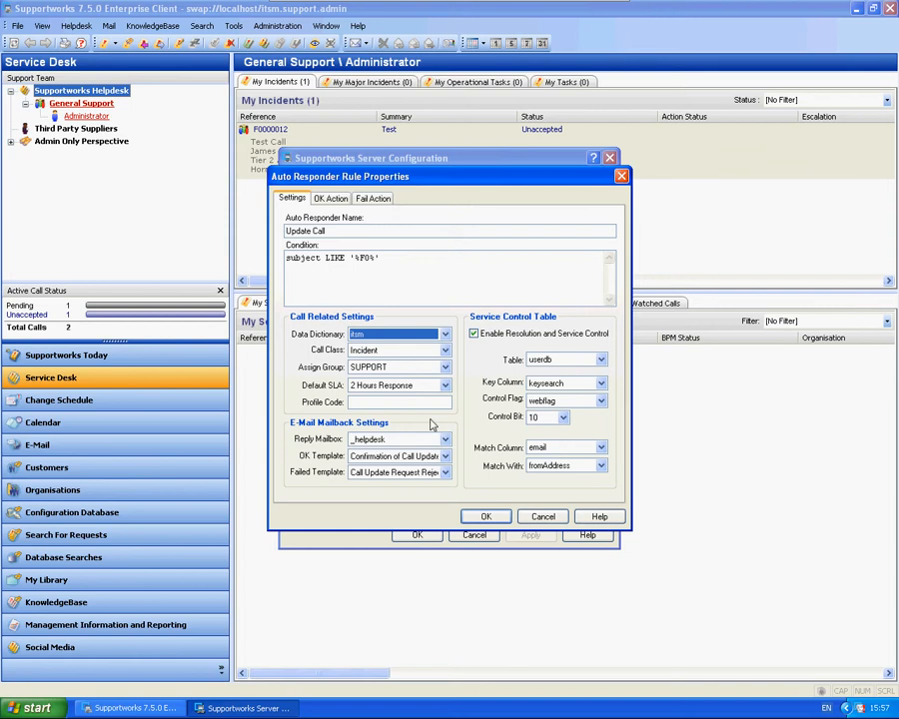
mouse_move(487, 370)
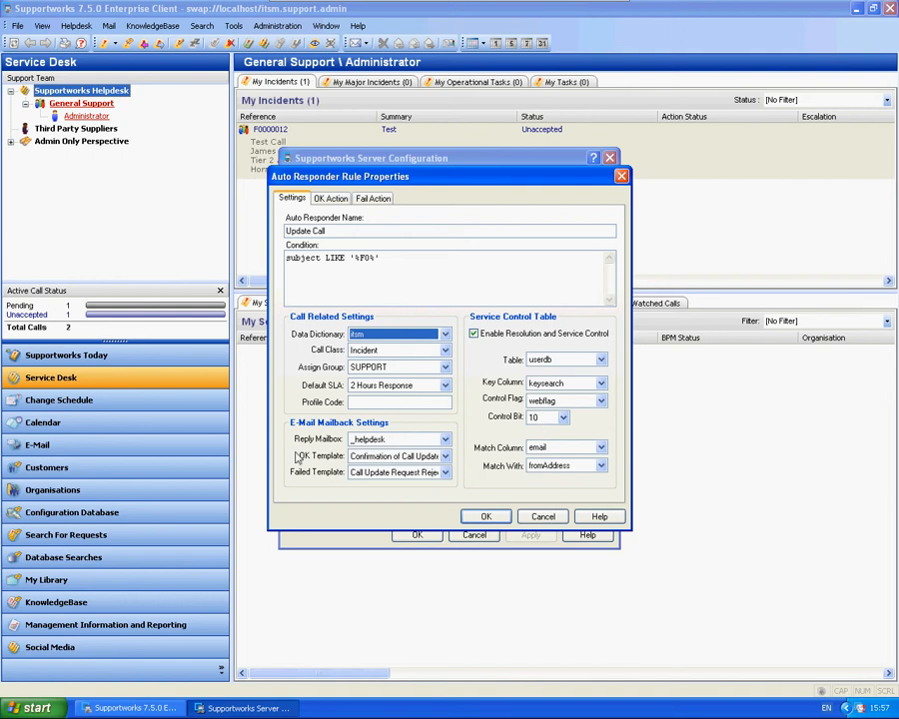
click(485, 516)
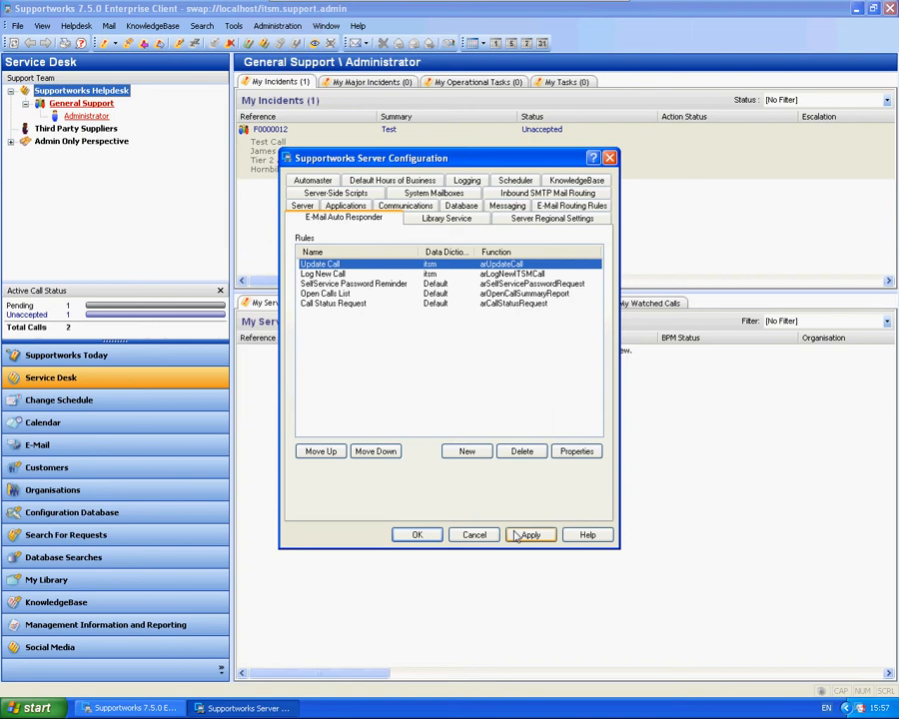
Open the Test customer's properties in the Customers view to check its email rights.
click(532, 536)
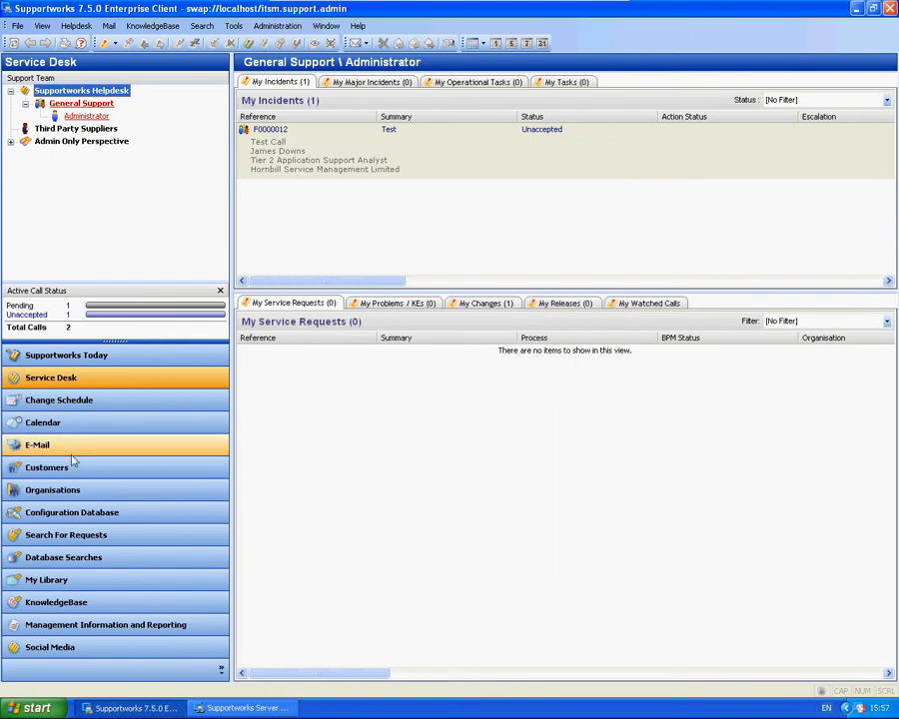
click(48, 467)
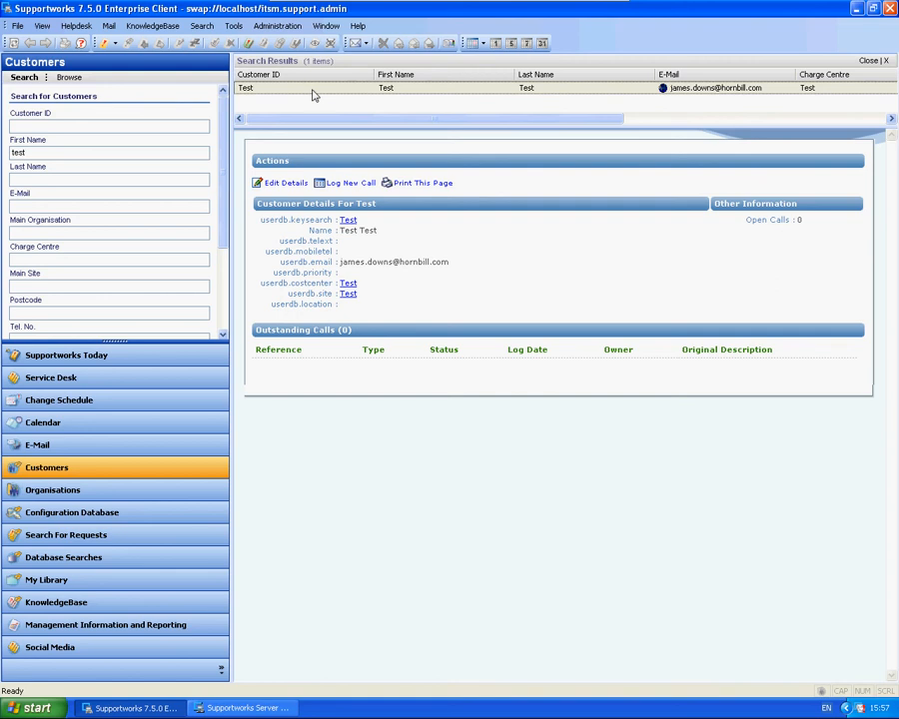
click(285, 182)
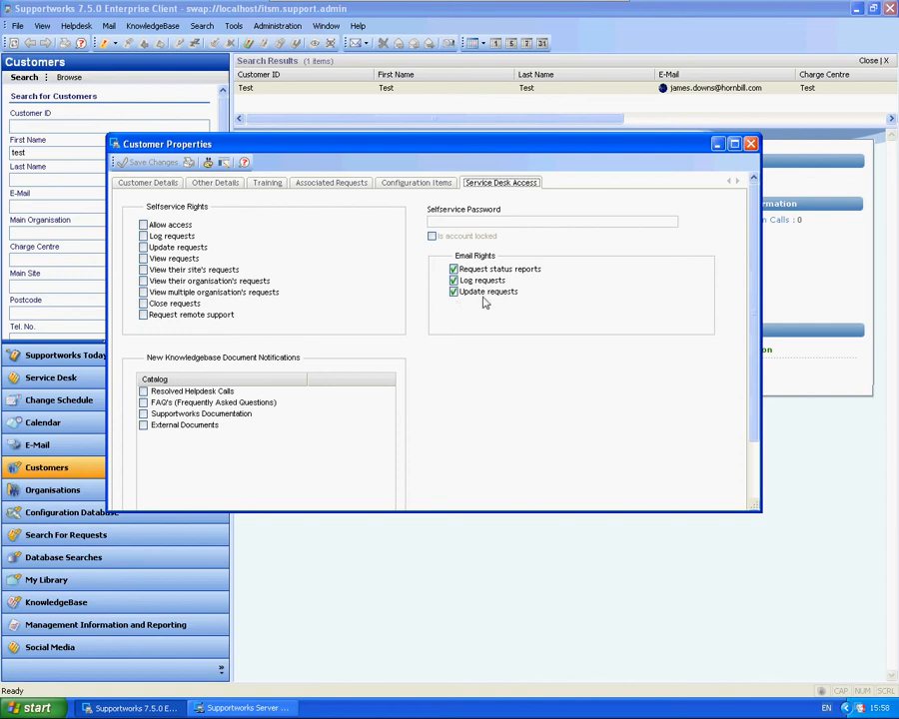
mouse_move(469, 304)
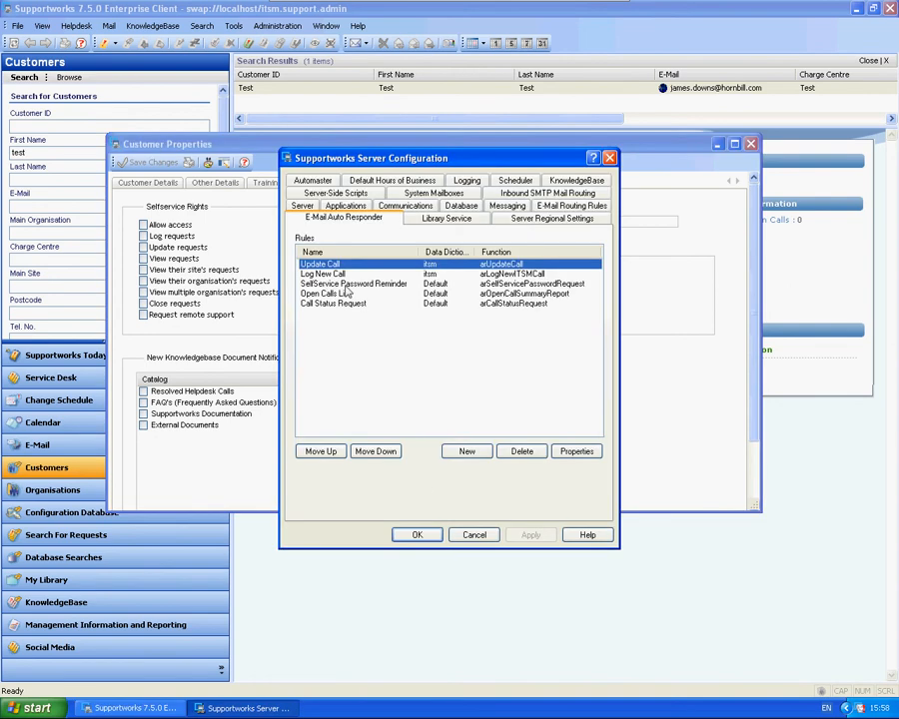
Re-review the Update Call rule's properties, then save and close the server configuration.
click(575, 452)
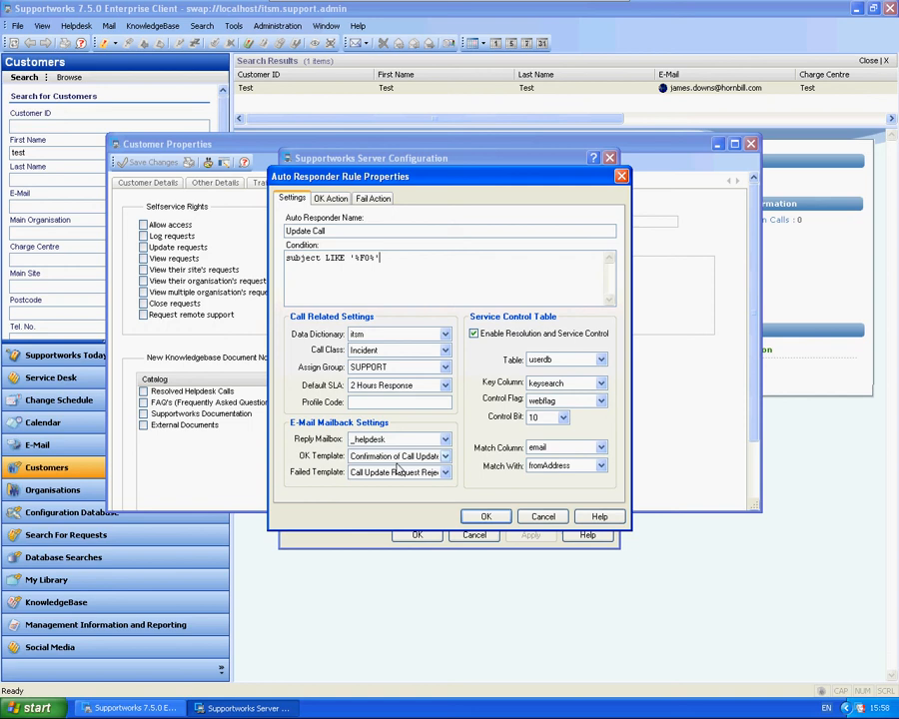
click(329, 198)
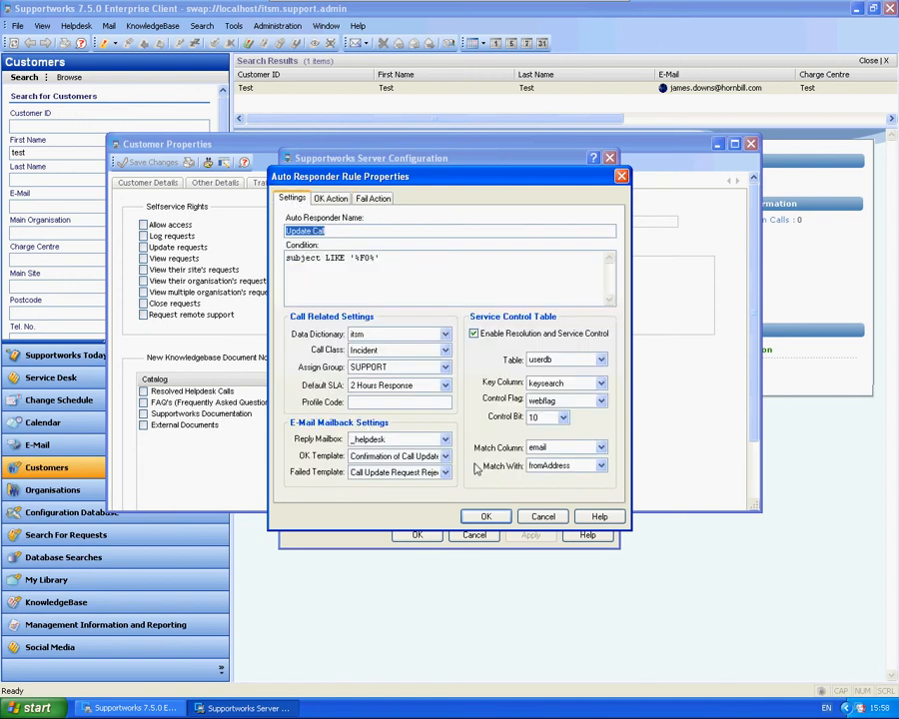
click(485, 515)
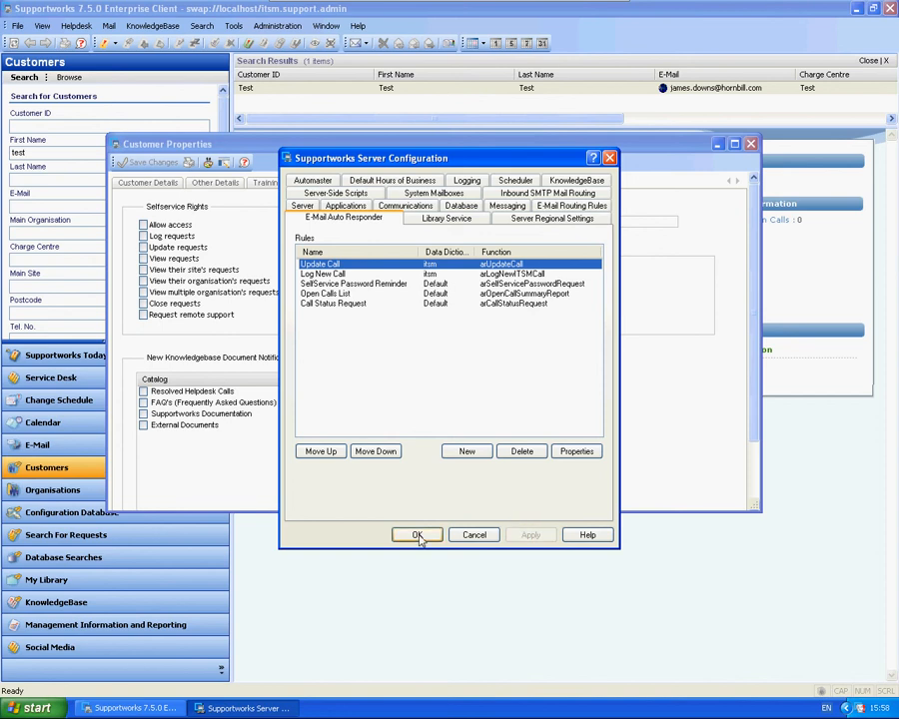
click(416, 535)
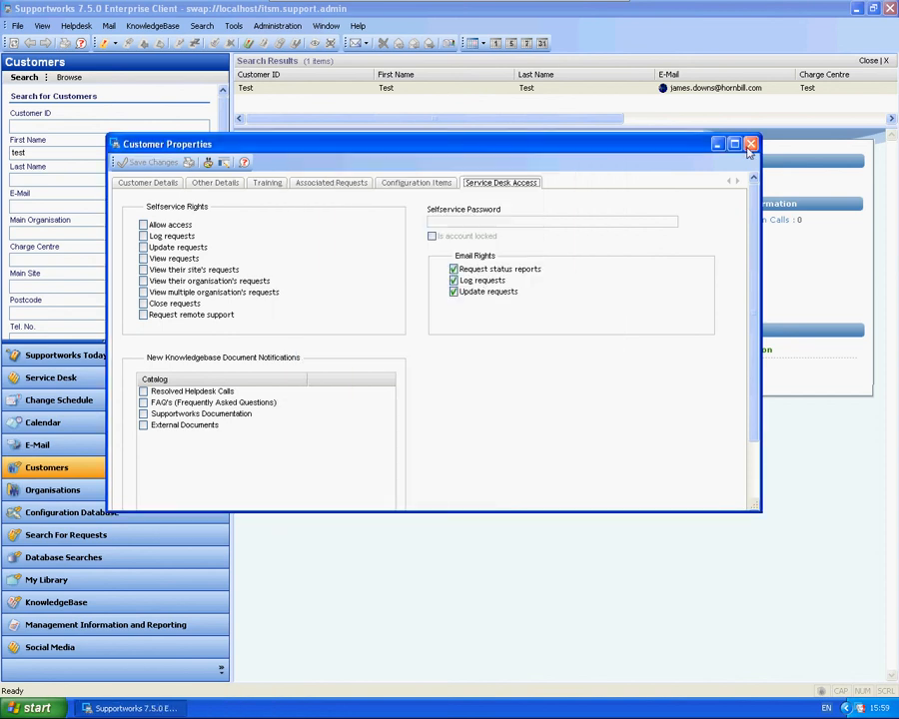
Send a Call Update email to the james test mailbox with subject F0000012.
click(751, 144)
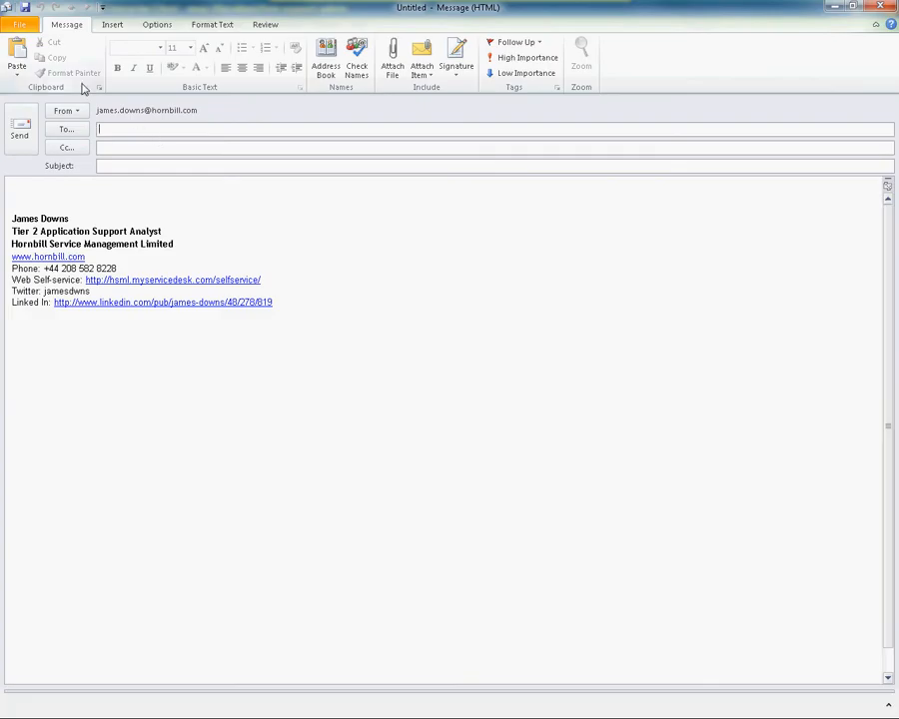
text(james)
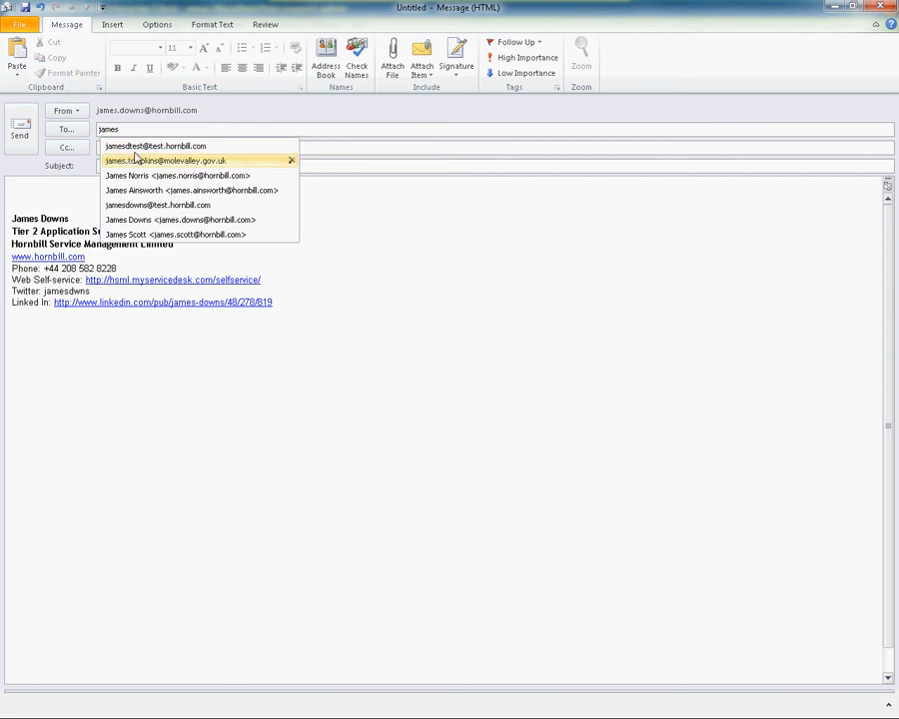
click(156, 146)
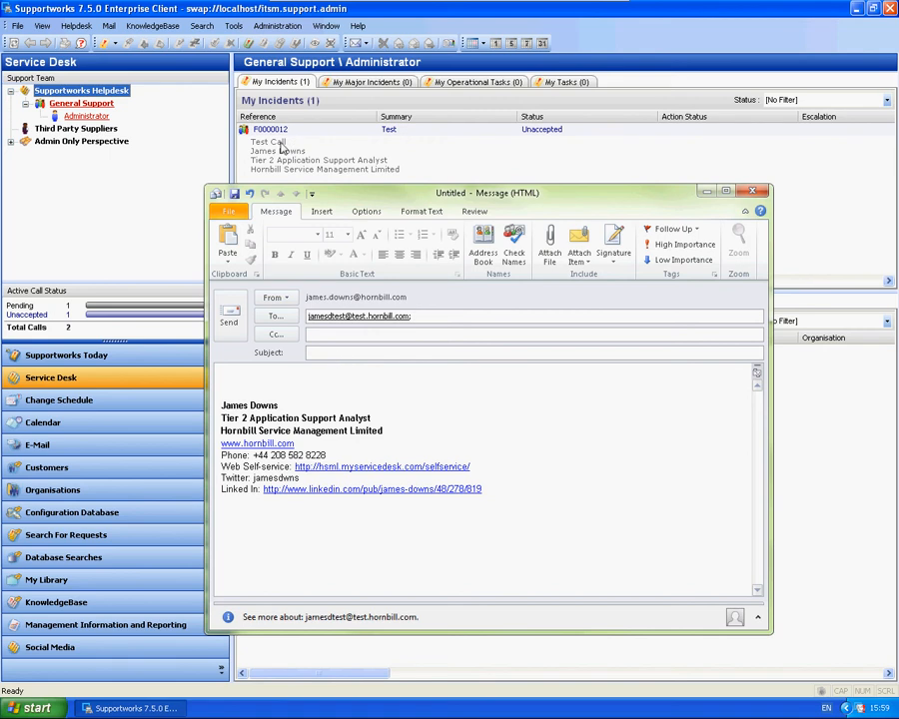
text(F0)
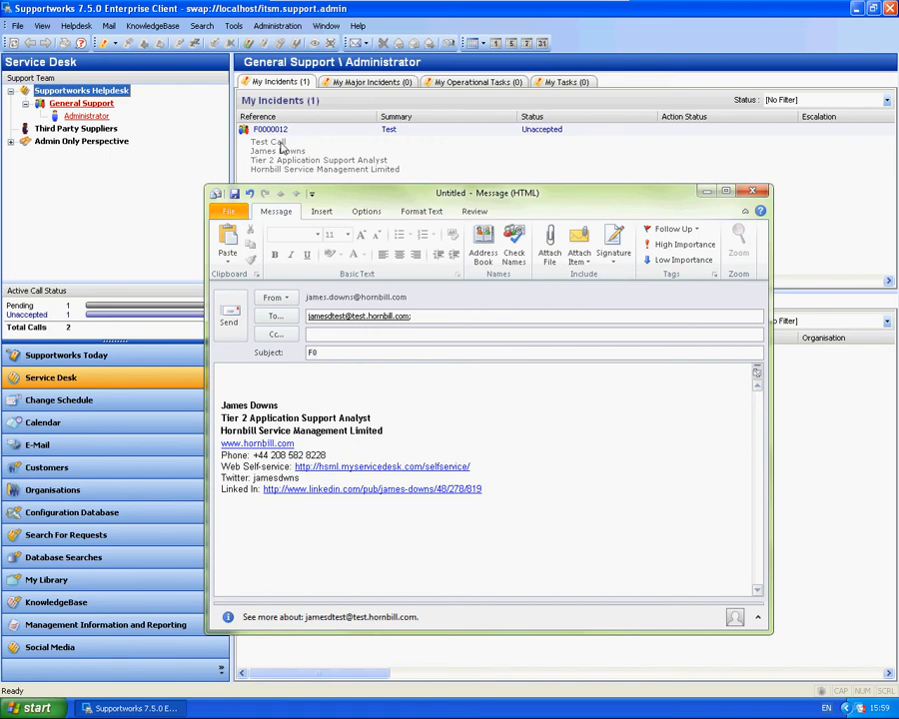
text(0000012)
click(485, 380)
text(Call Update)
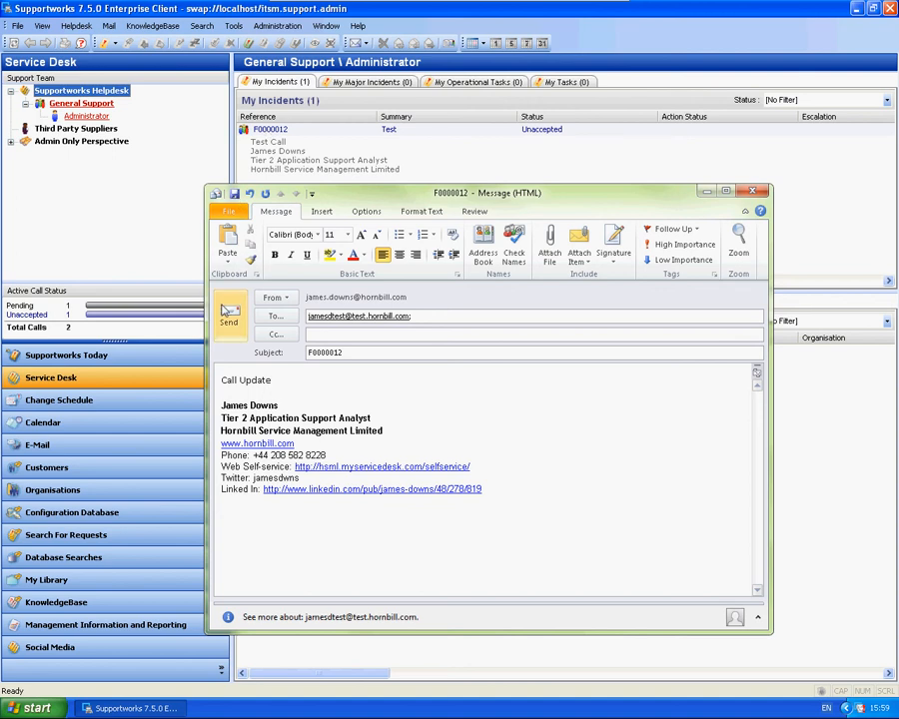
click(751, 192)
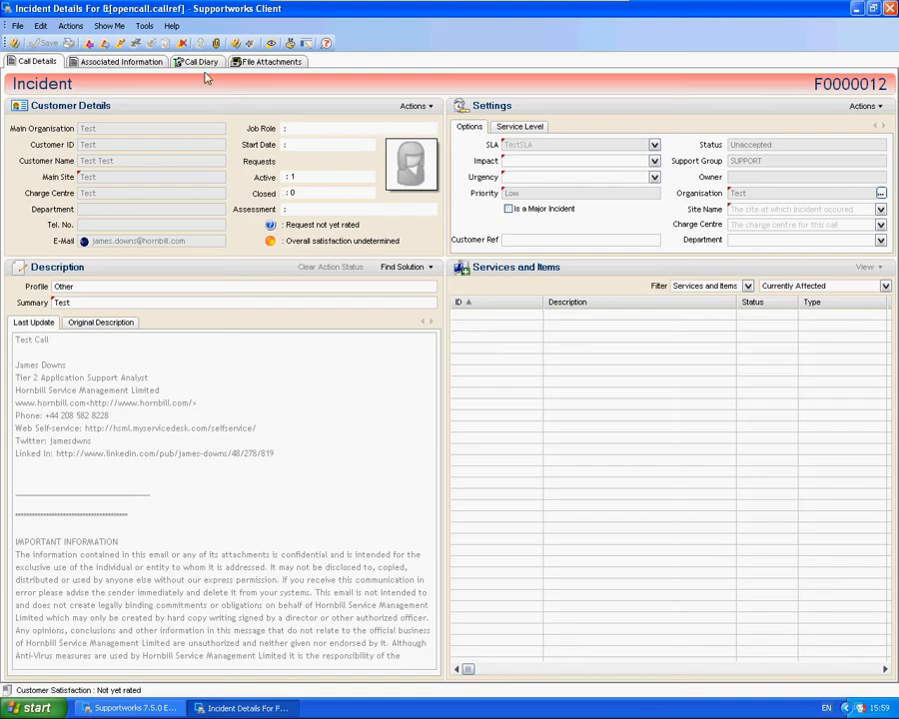
View incident F0000012's call diary showing the new Auto Responder Call Update entry.
click(200, 60)
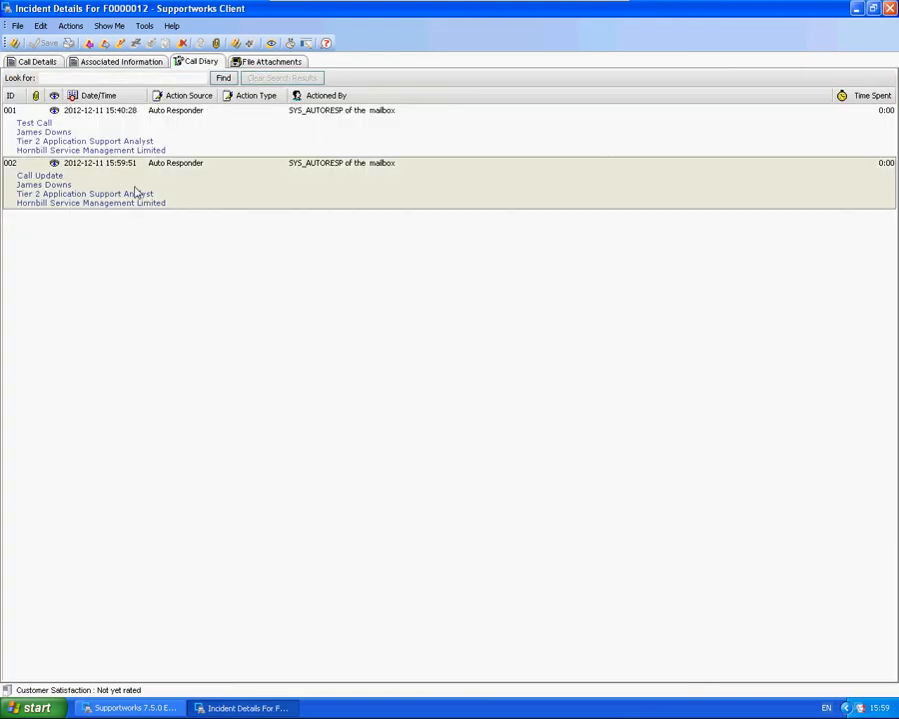
mouse_move(64, 188)
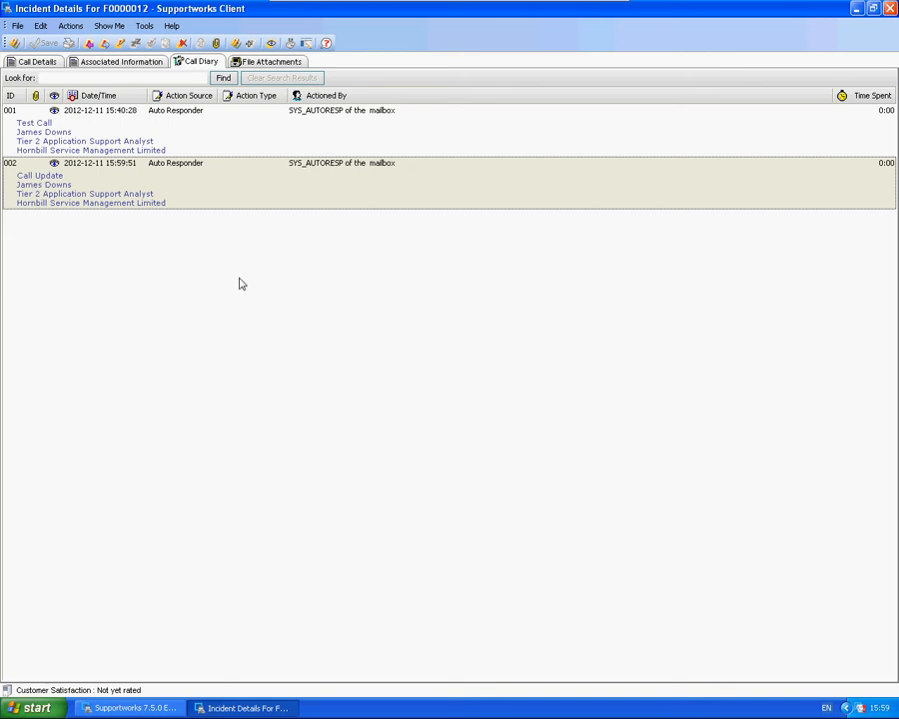
mouse_move(316, 176)
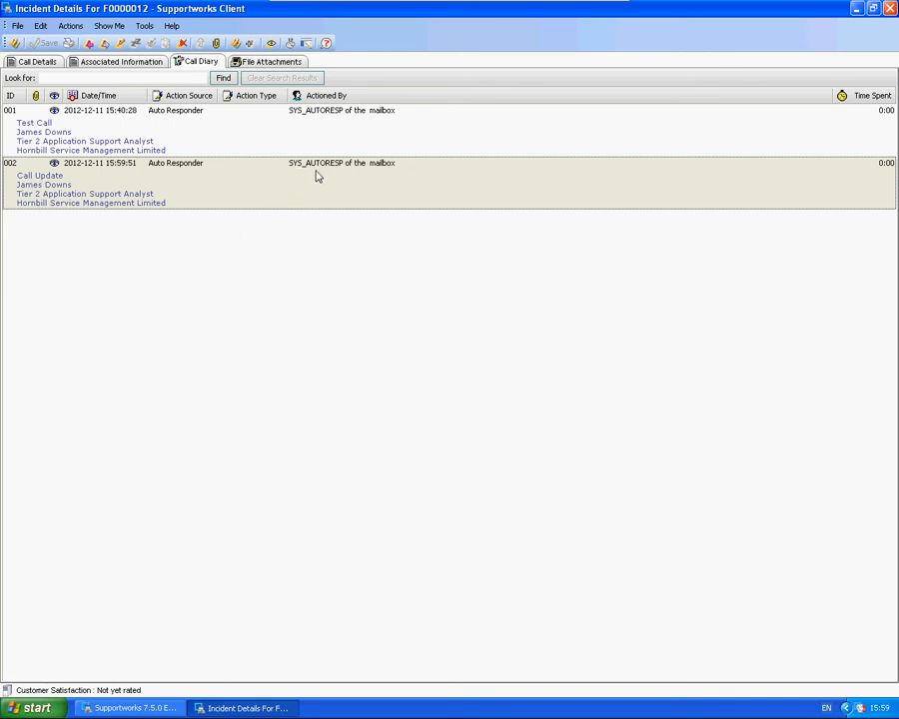